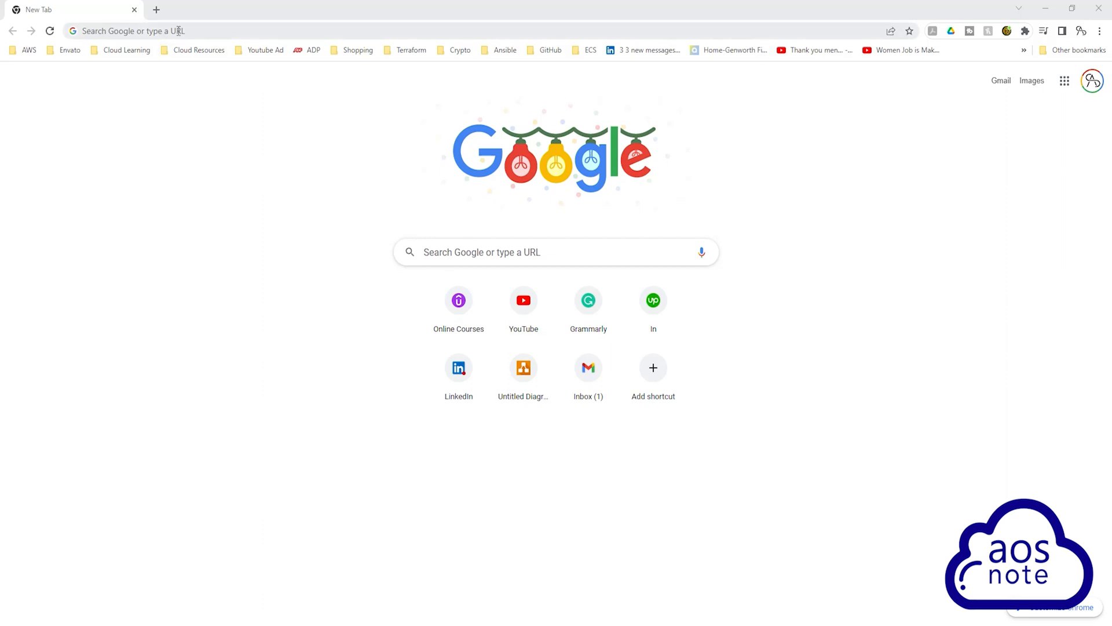
Step: Search Google for "flyway download" from the address bar
type("fl")
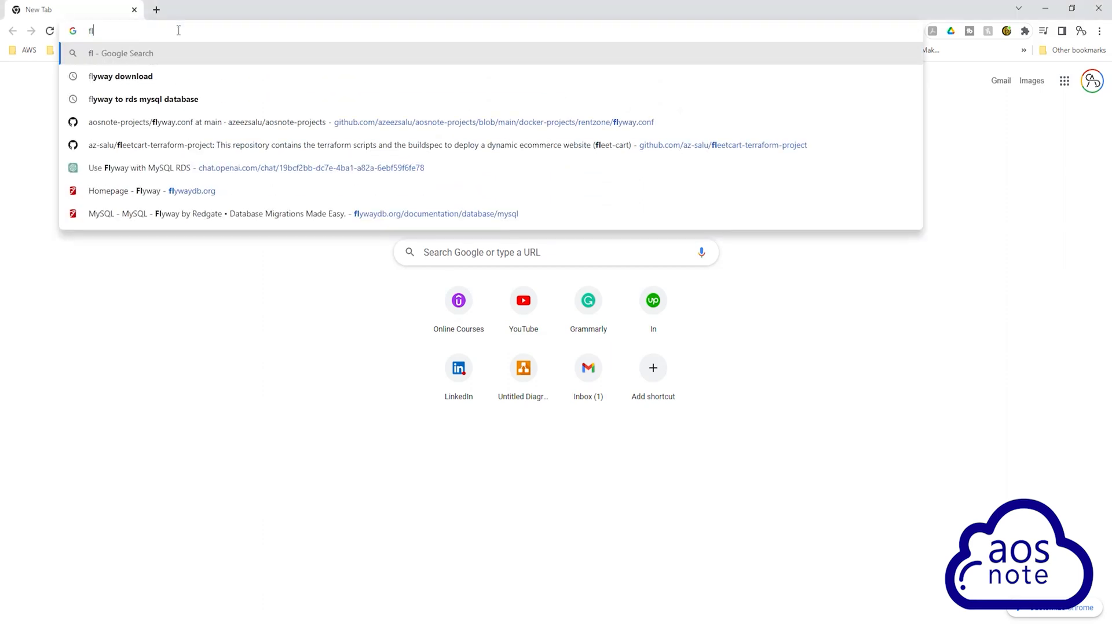
type("flyway download")
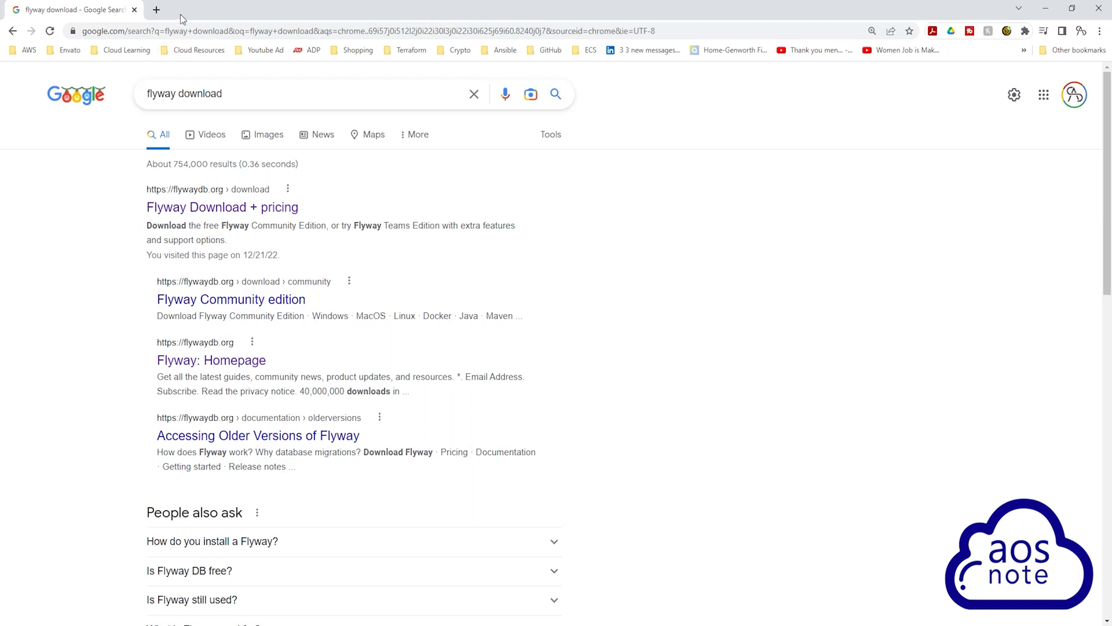
mouse_move(137, 202)
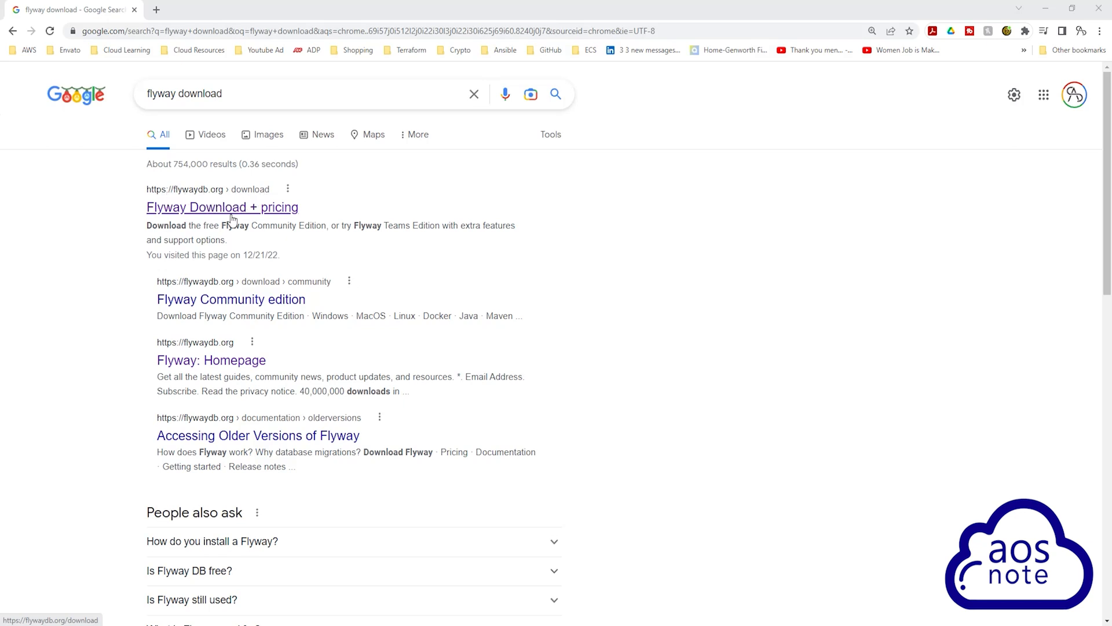
Step: Reach the Flyway Community Edition download page from the Download + pricing result
left_click(223, 206)
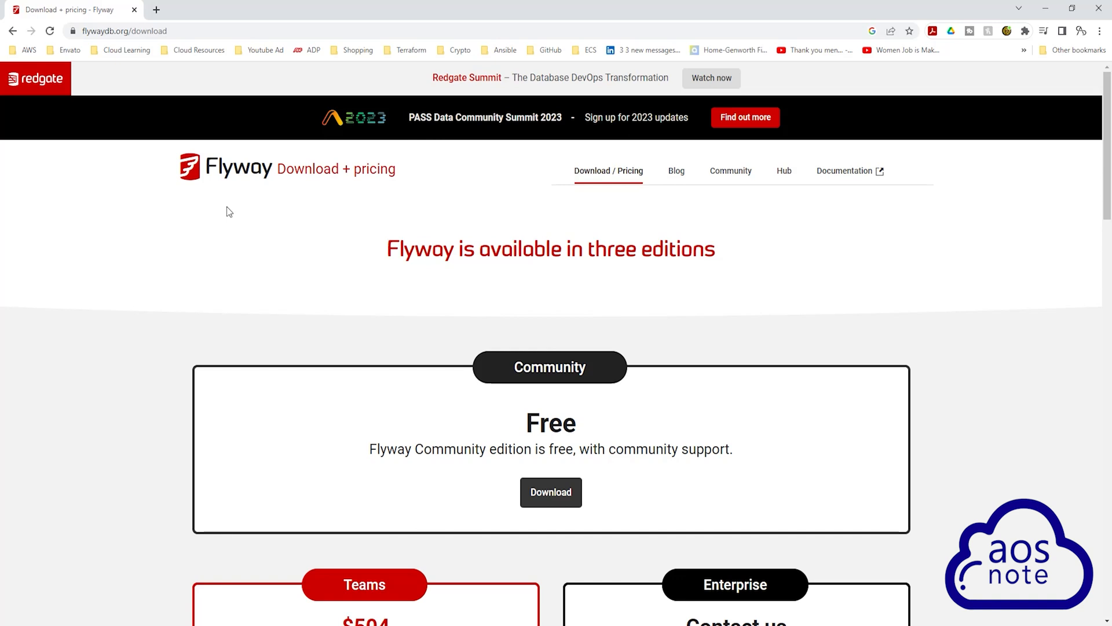
mouse_move(358, 311)
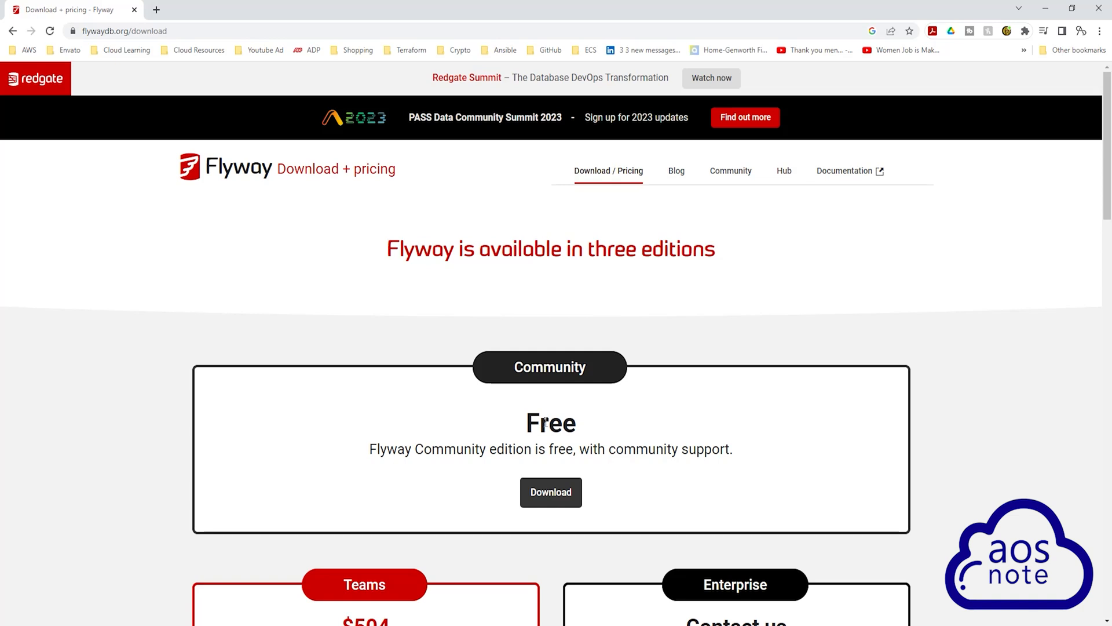
left_click(551, 492)
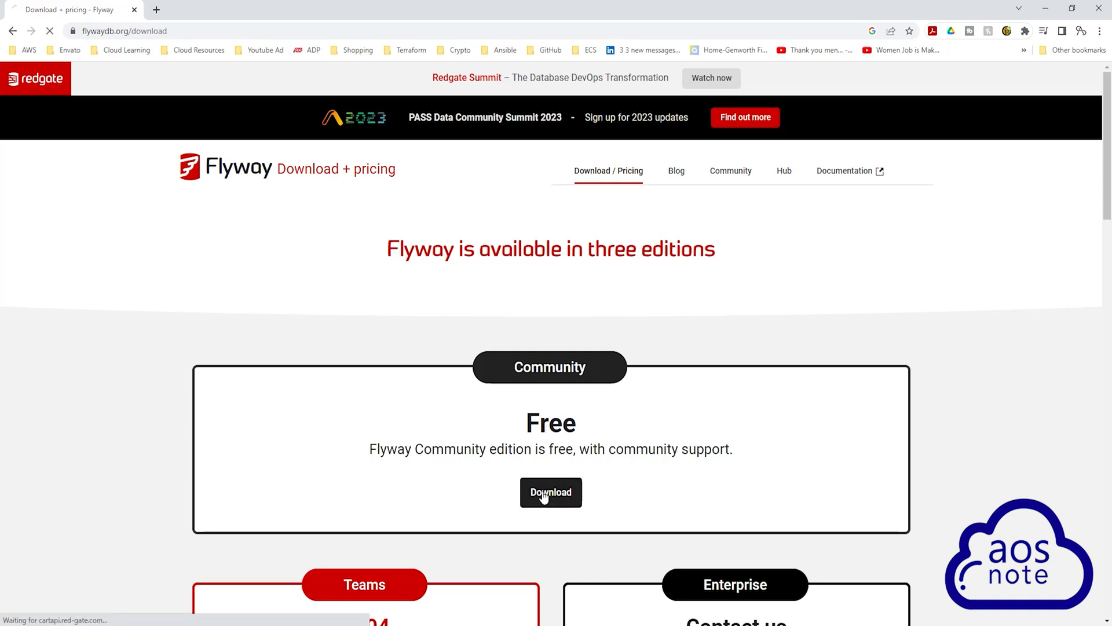
left_click(550, 492)
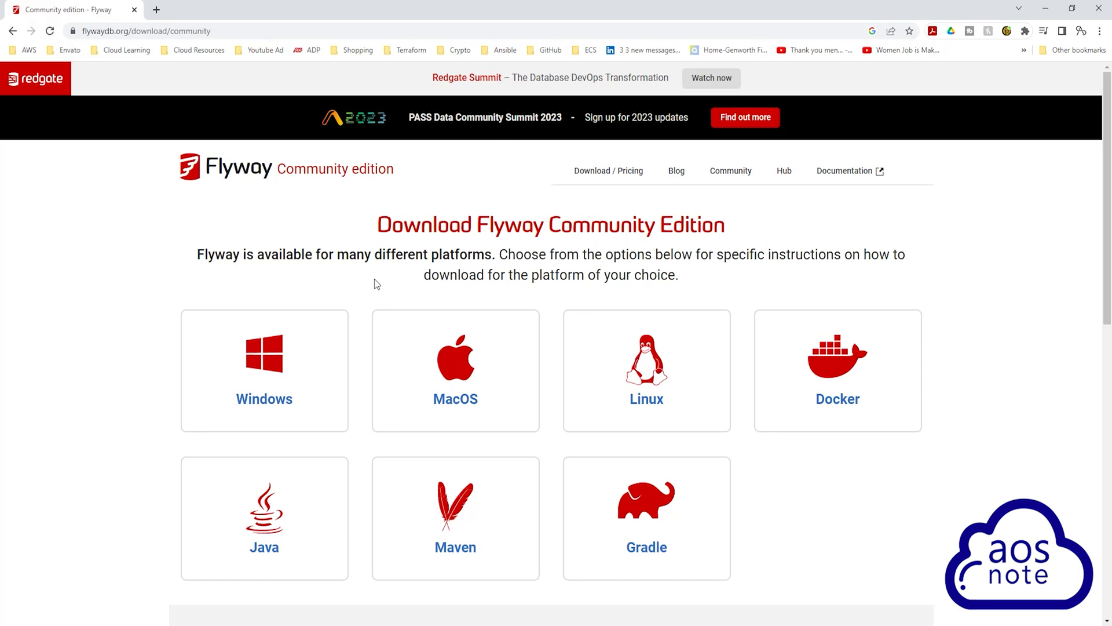
mouse_move(264, 405)
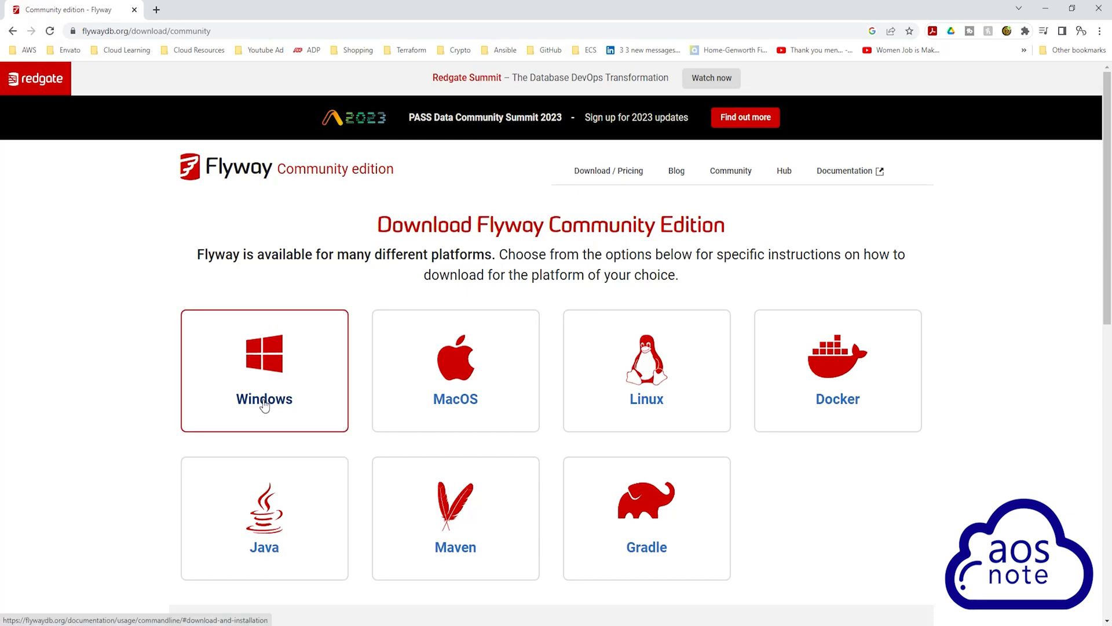
Step: Start downloading flyway-commandline-9.8.1-windows-x64.zip, skipping the contact details form
left_click(264, 399)
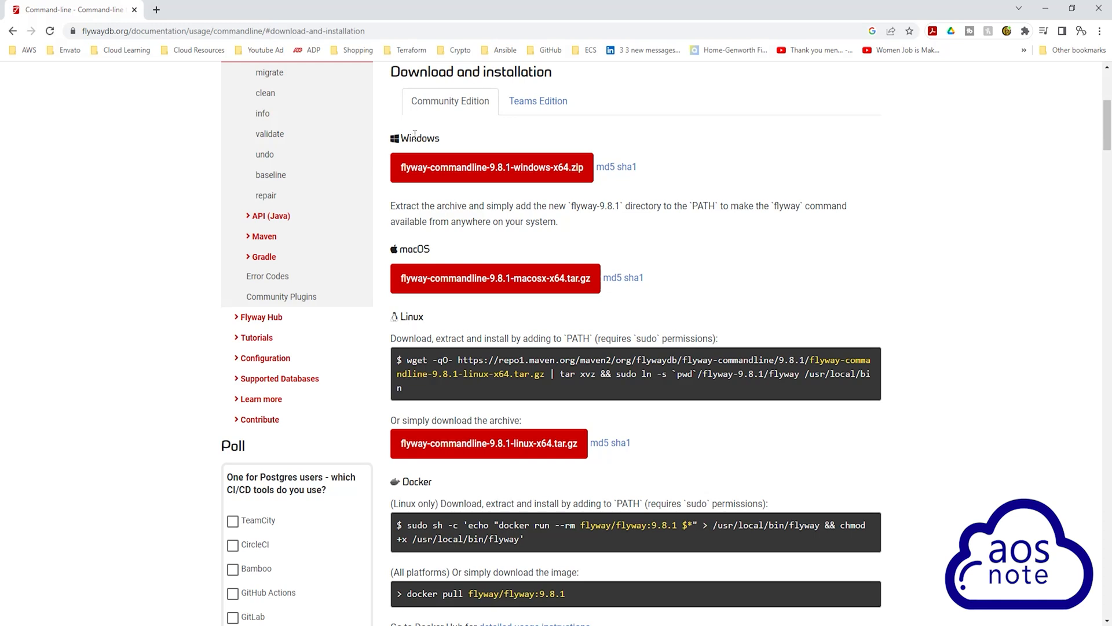
mouse_move(455, 171)
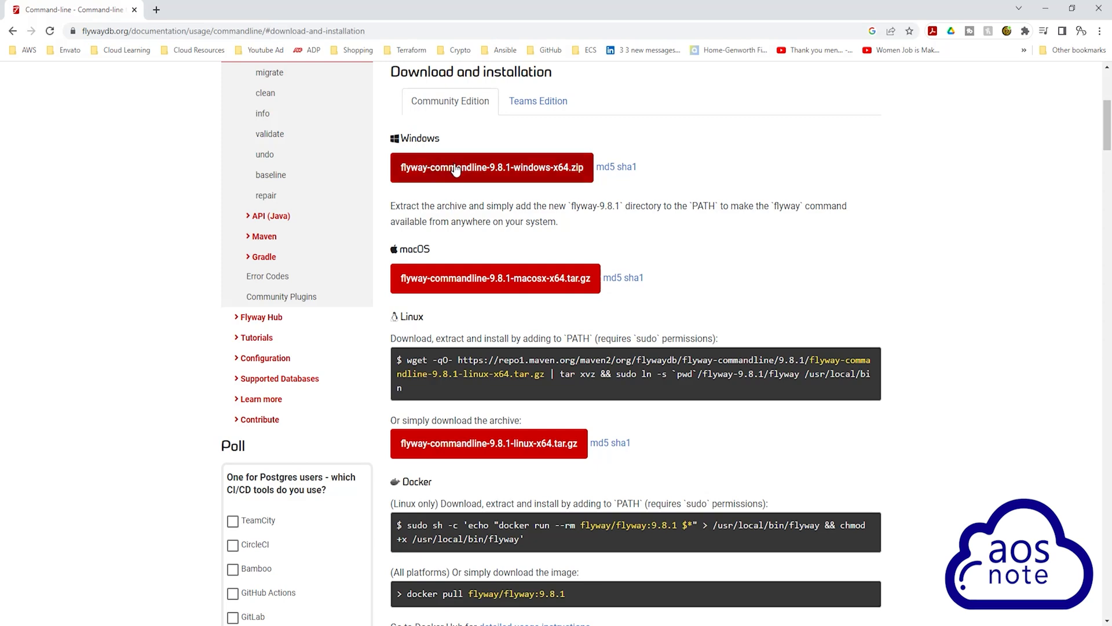
left_click(458, 167)
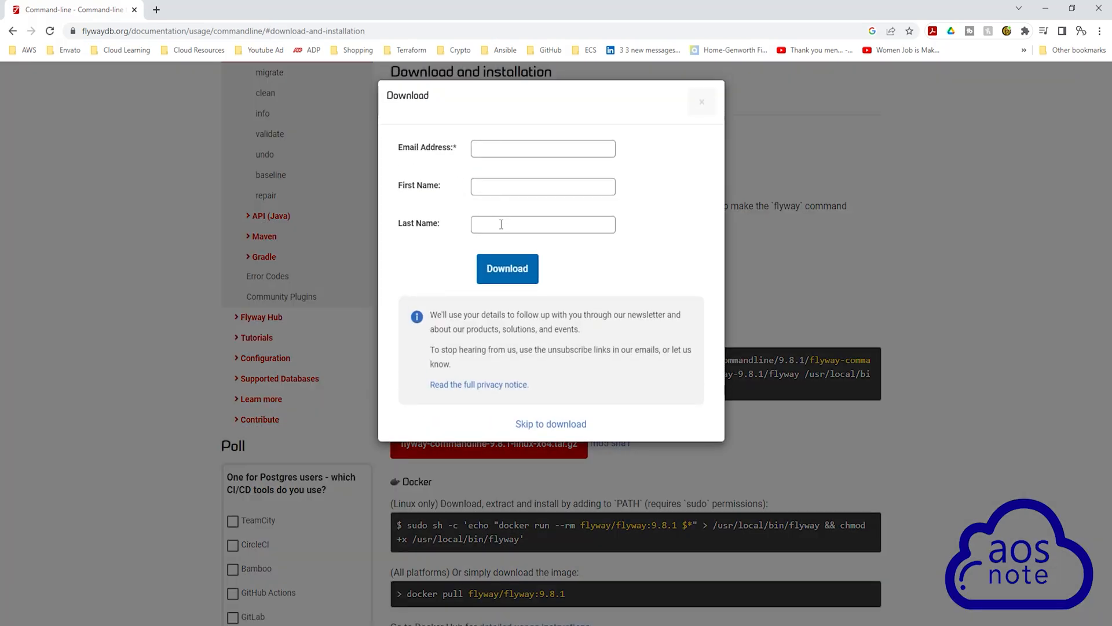
mouse_move(557, 424)
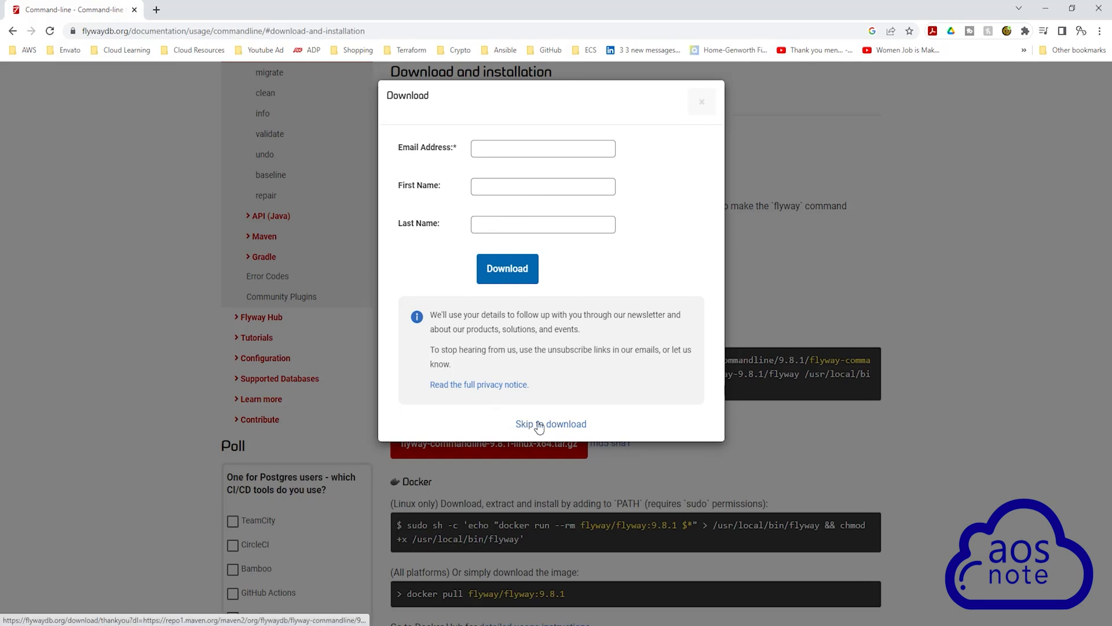
left_click(552, 424)
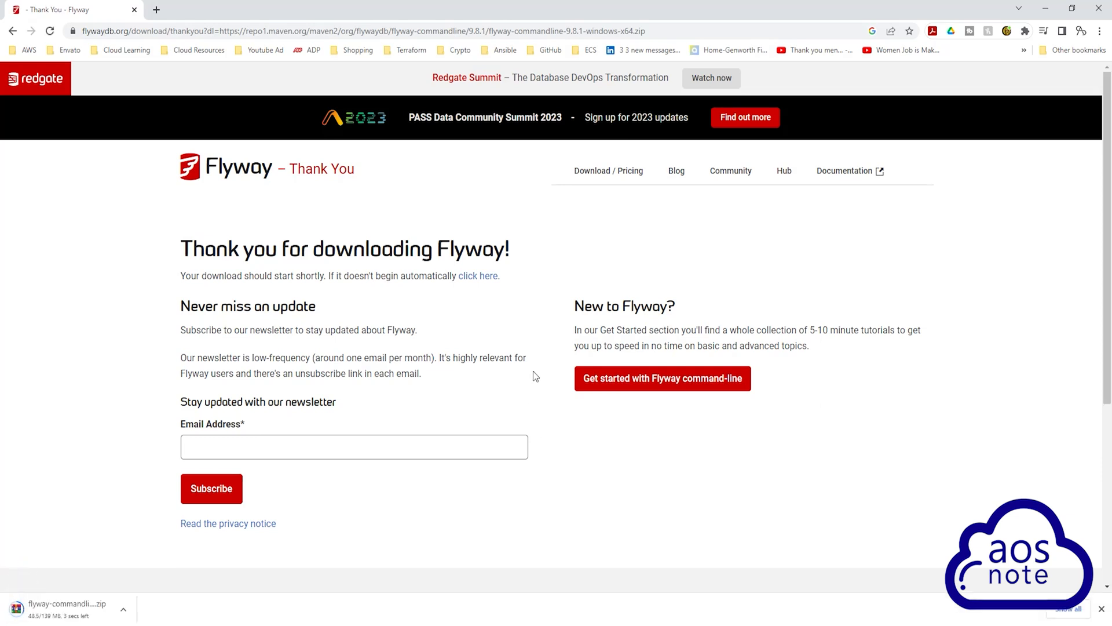
mouse_move(443, 357)
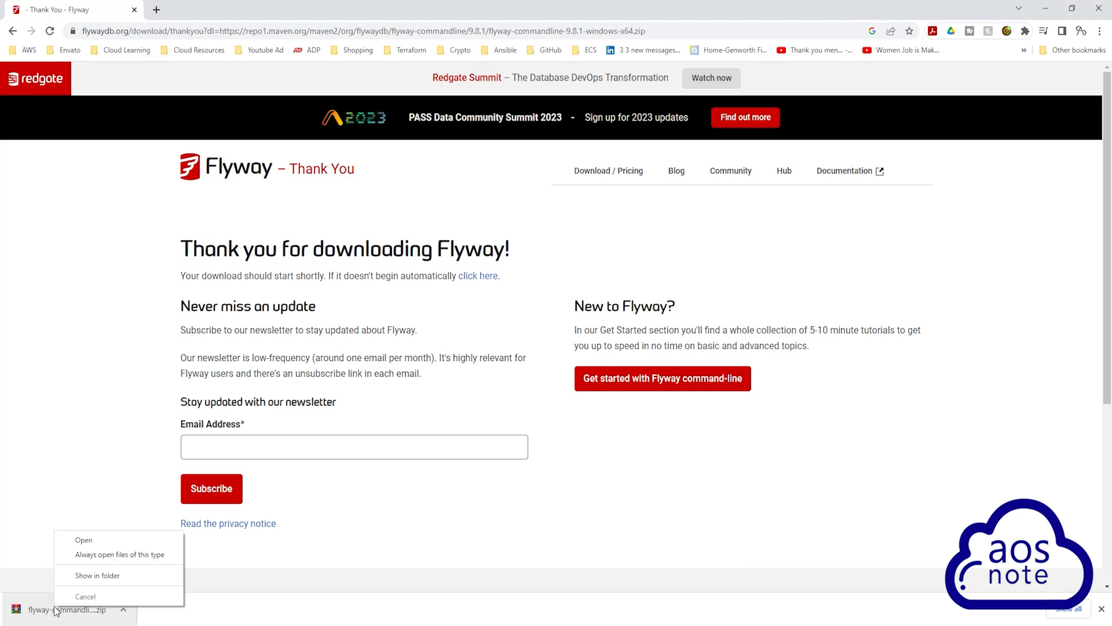
mouse_move(98, 574)
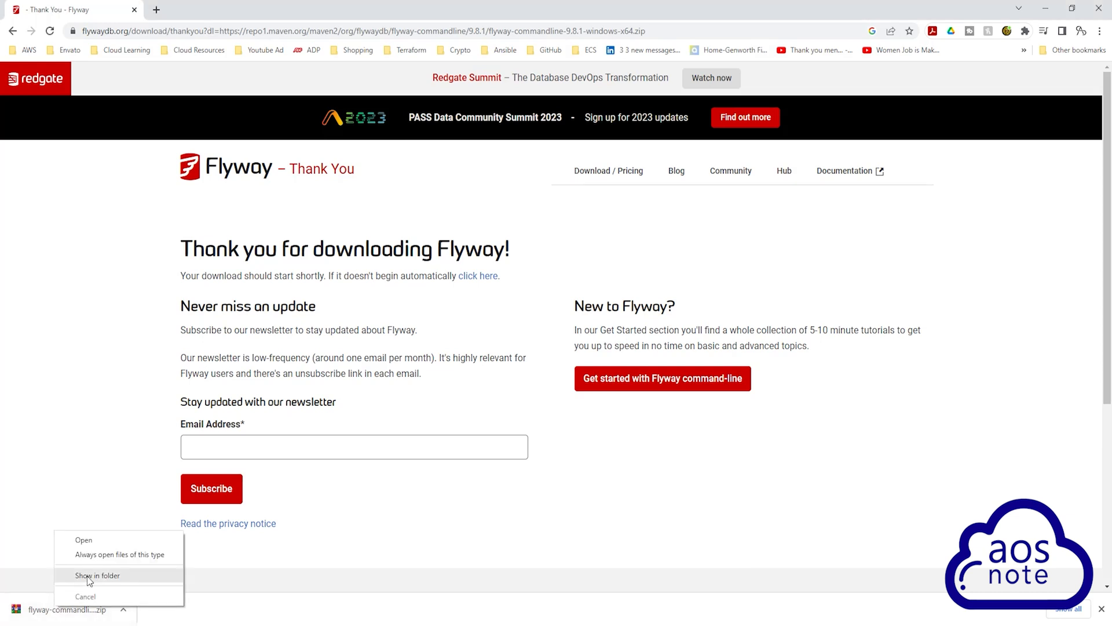
Step: Reveal the downloaded Flyway zip in the Downloads folder via Show in folder
left_click(99, 574)
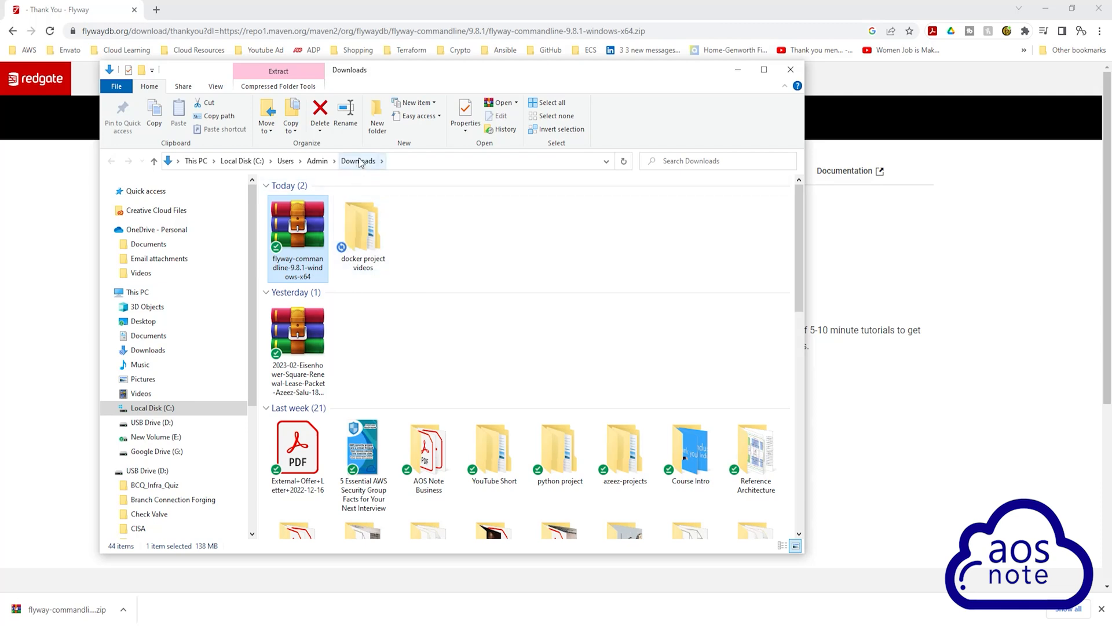
mouse_move(299, 221)
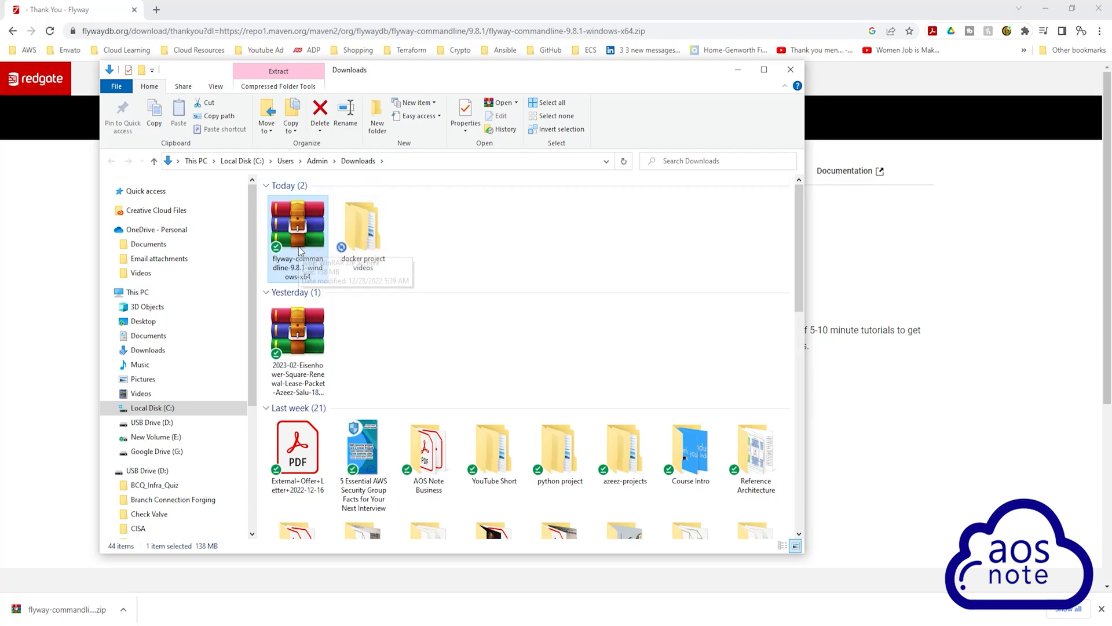
mouse_move(302, 230)
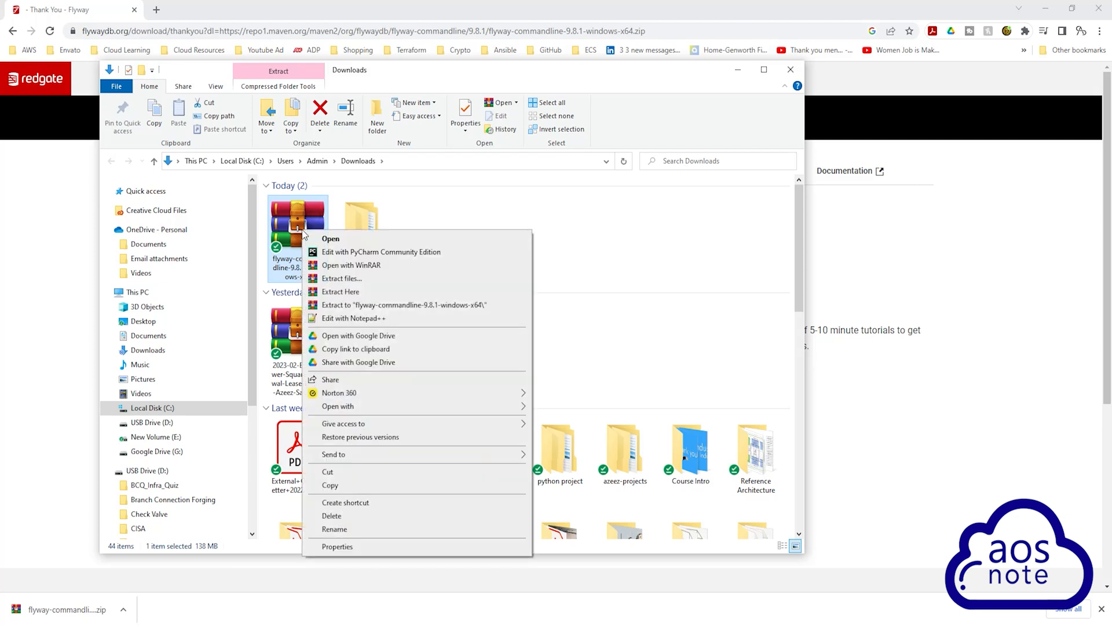
Step: Extract the flyway-commandline zip here, producing a flyway-9.8.1 folder in Downloads
left_click(341, 292)
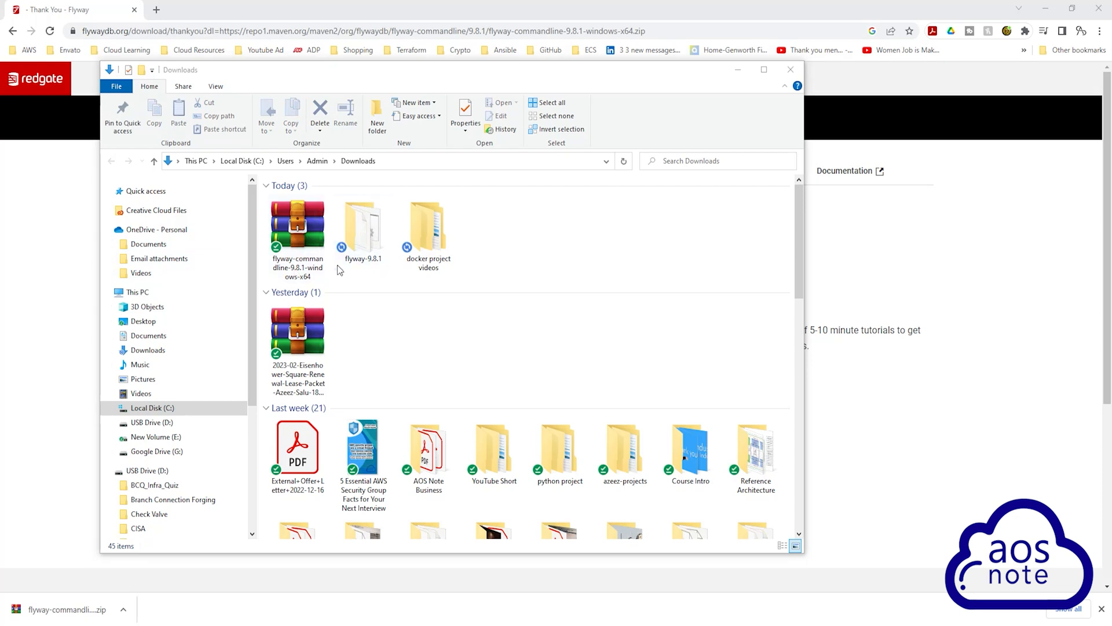
left_click(361, 227)
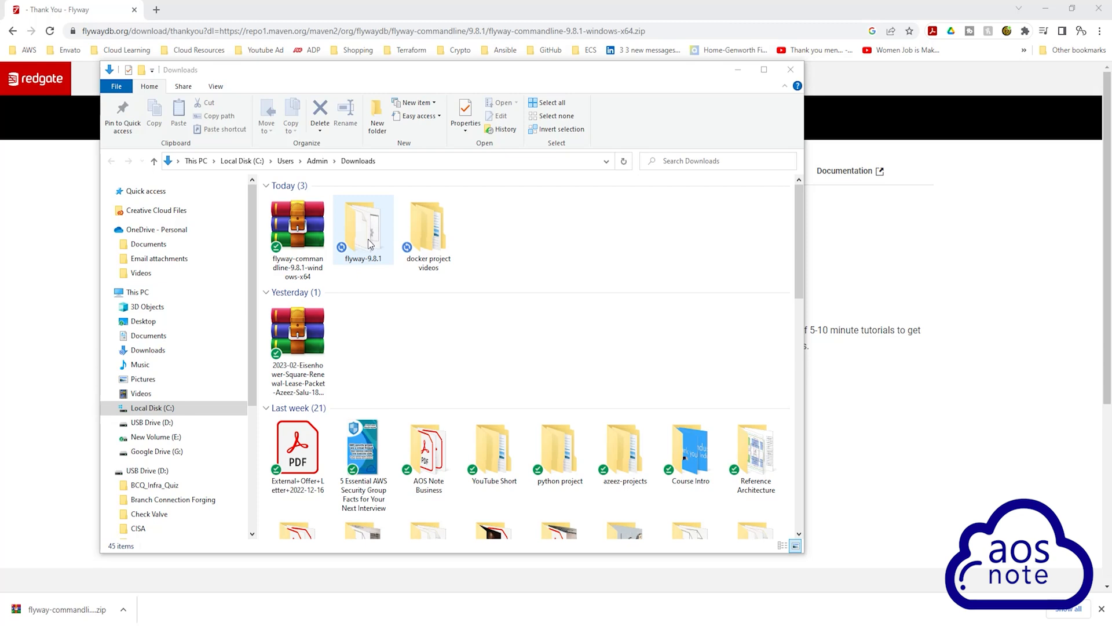
Step: Cut the flyway-9.8.1 folder and paste it into C:\Users\Admin
right_click(368, 242)
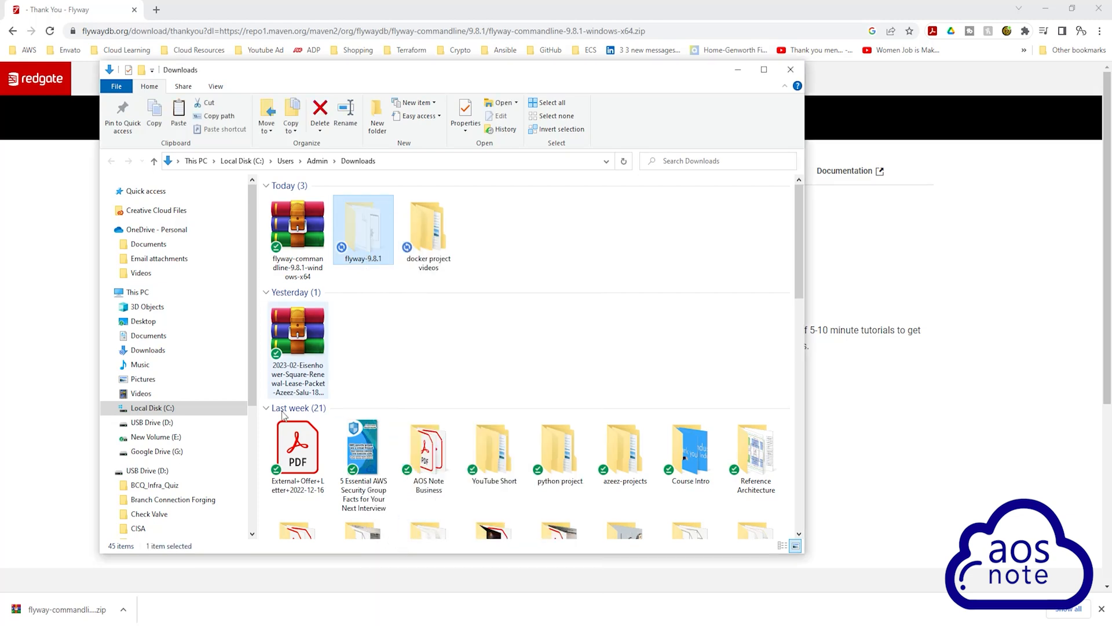
left_click(153, 408)
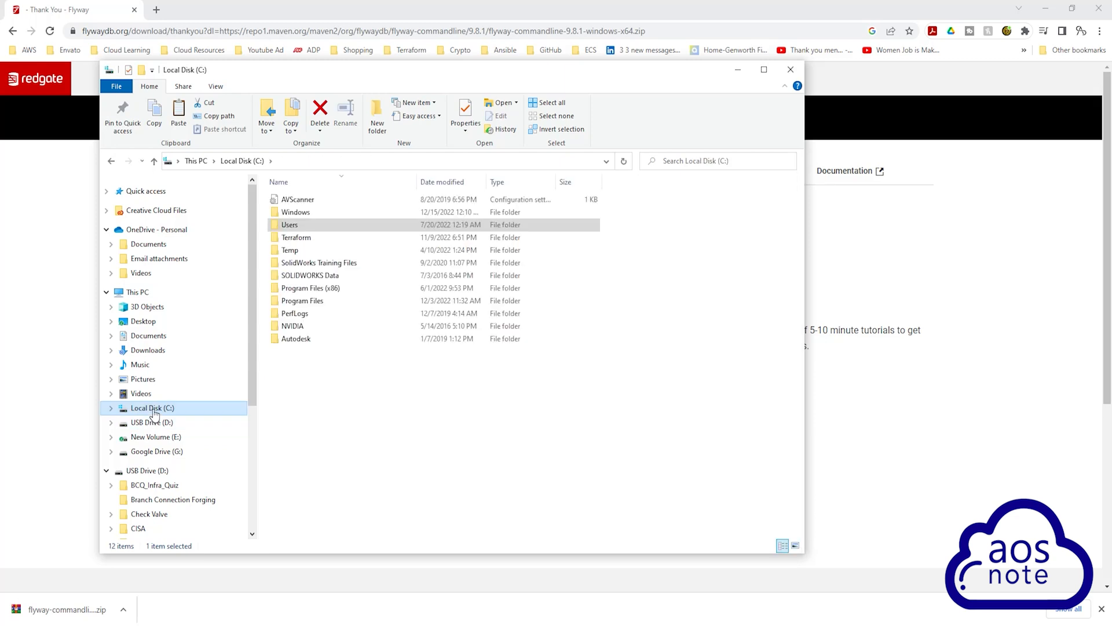
left_click(290, 225)
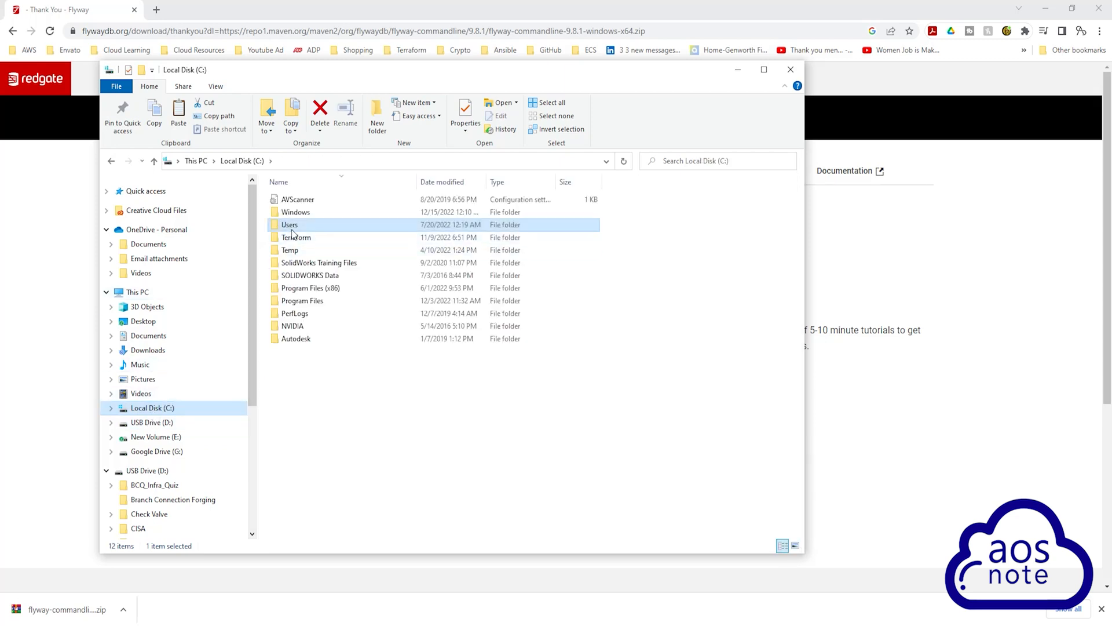
double_click(290, 224)
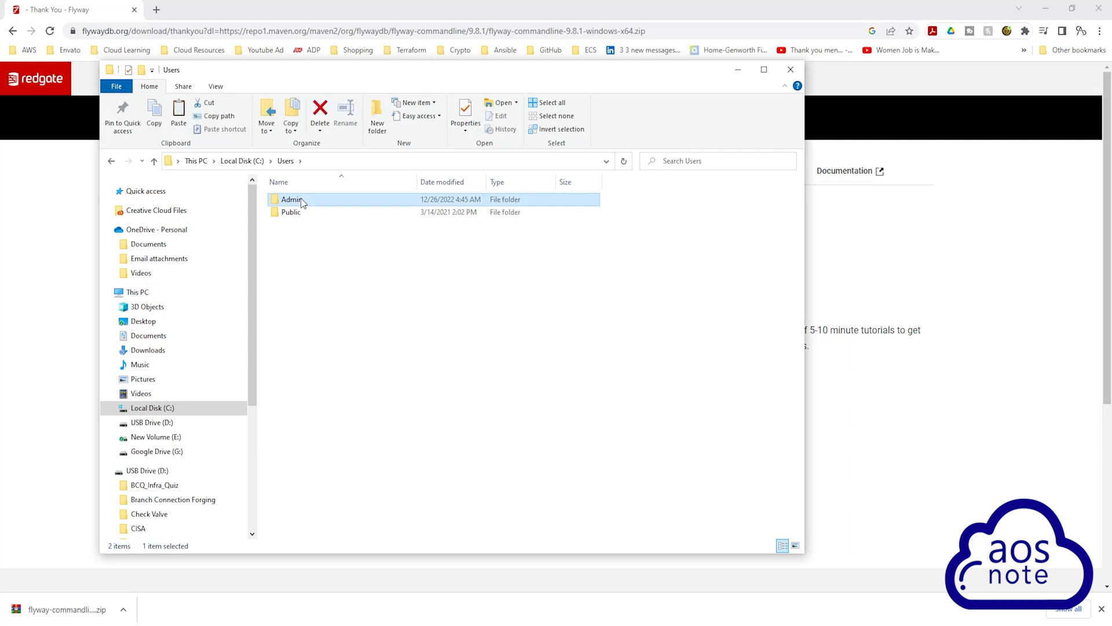
double_click(292, 199)
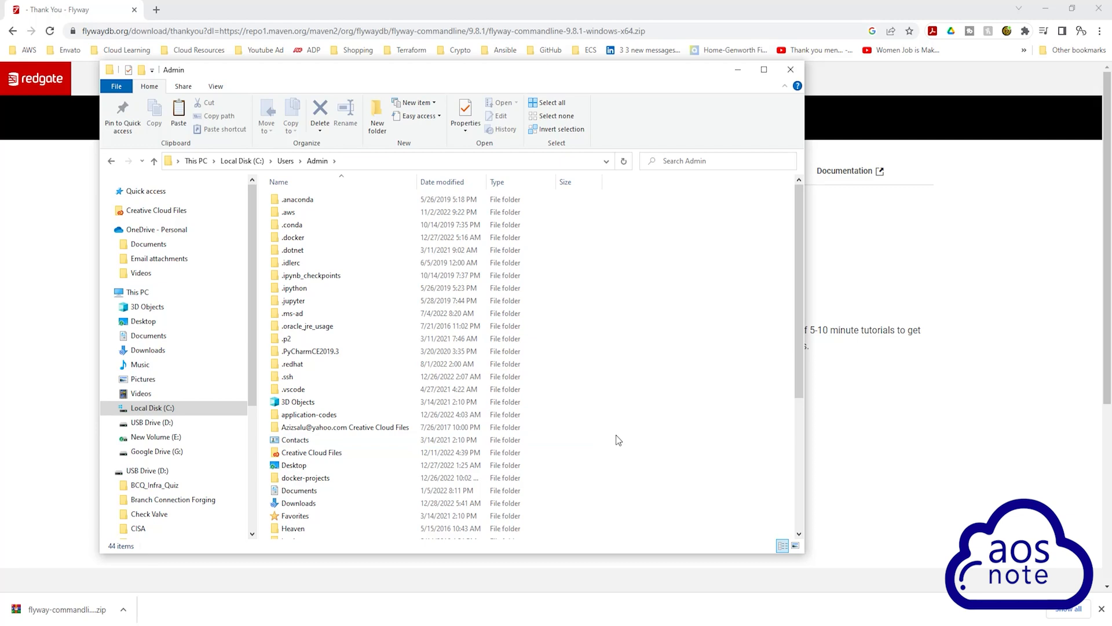
right_click(618, 440)
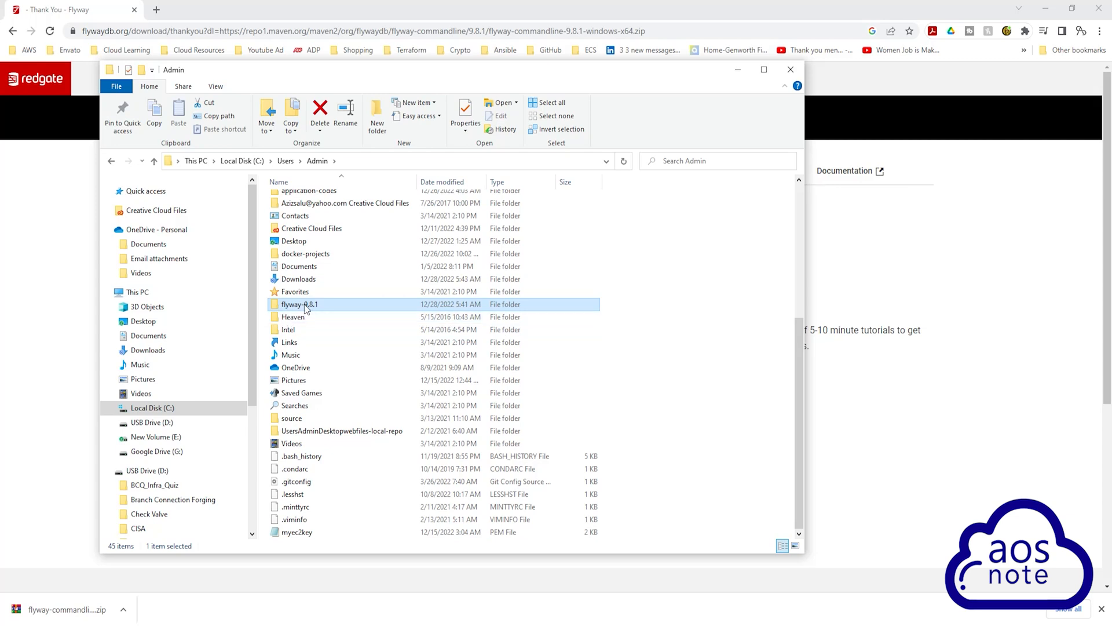
mouse_move(384, 307)
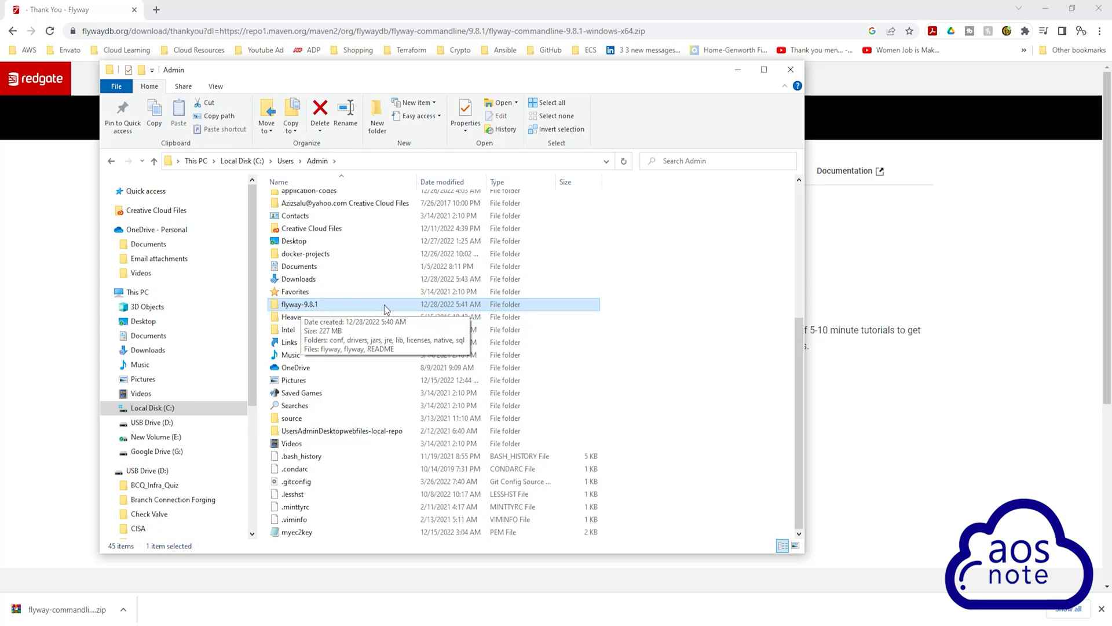
mouse_move(333, 311)
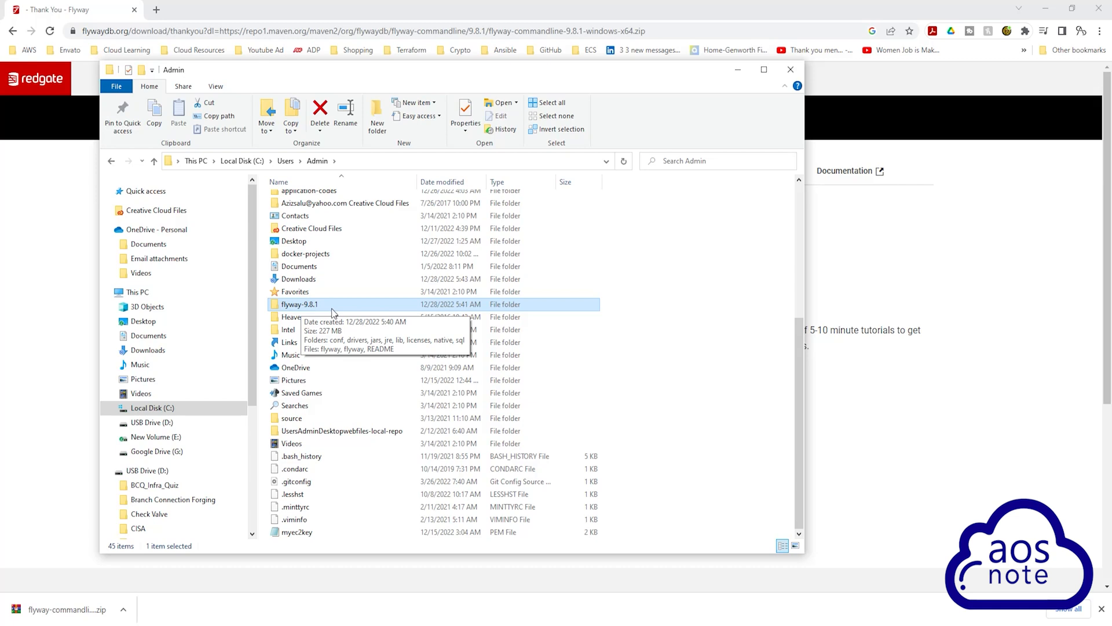